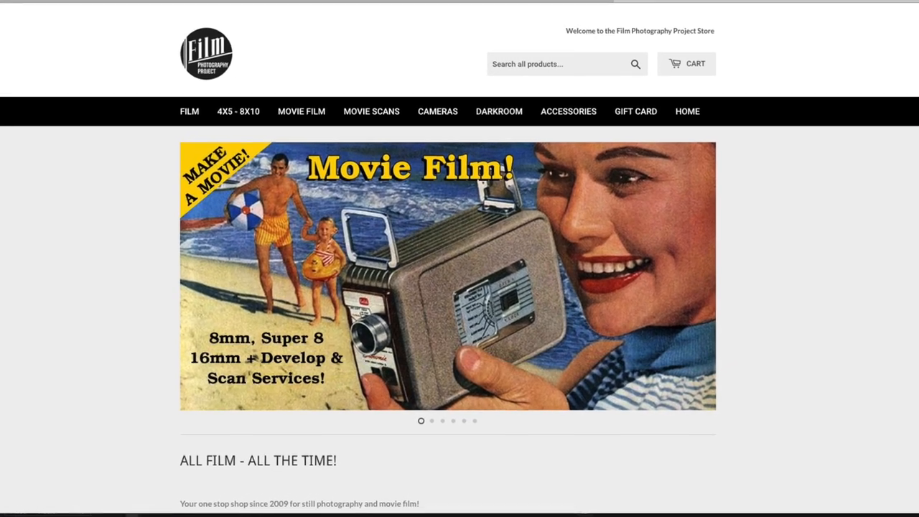
scroll(down, 3)
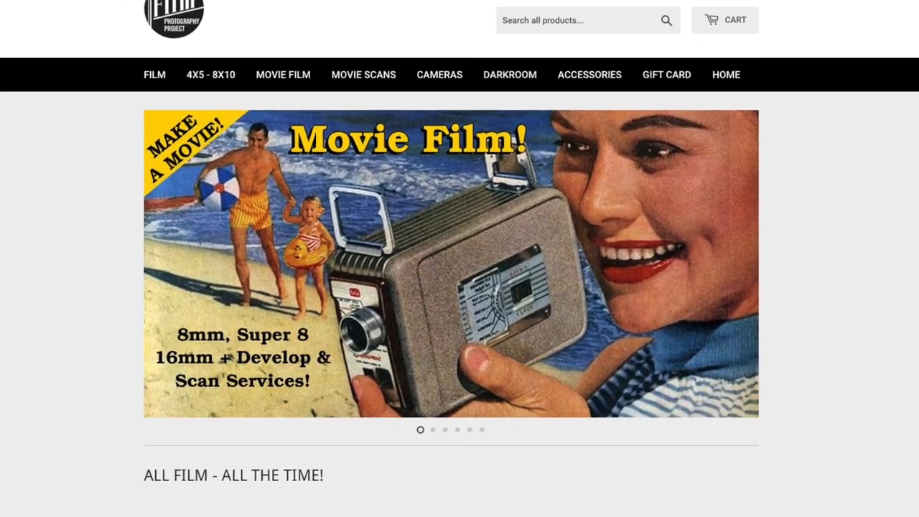
scroll(down, 3)
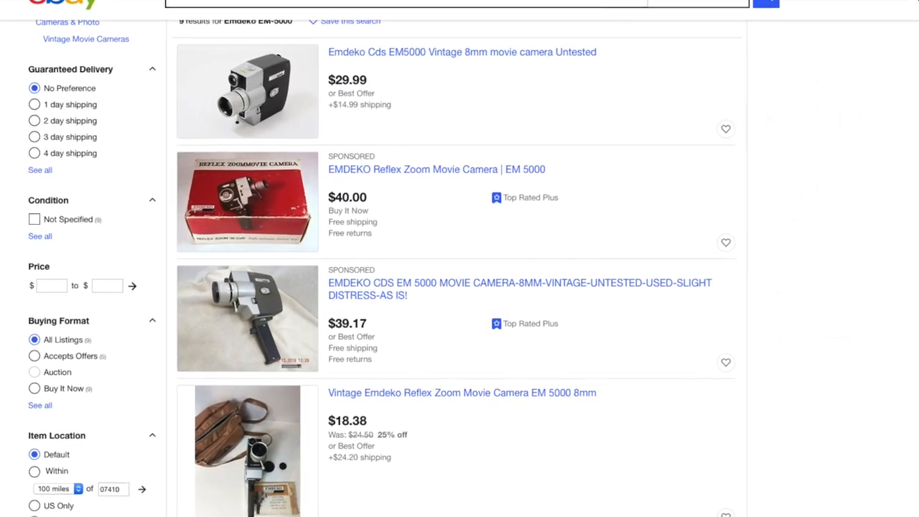
scroll(down, 3)
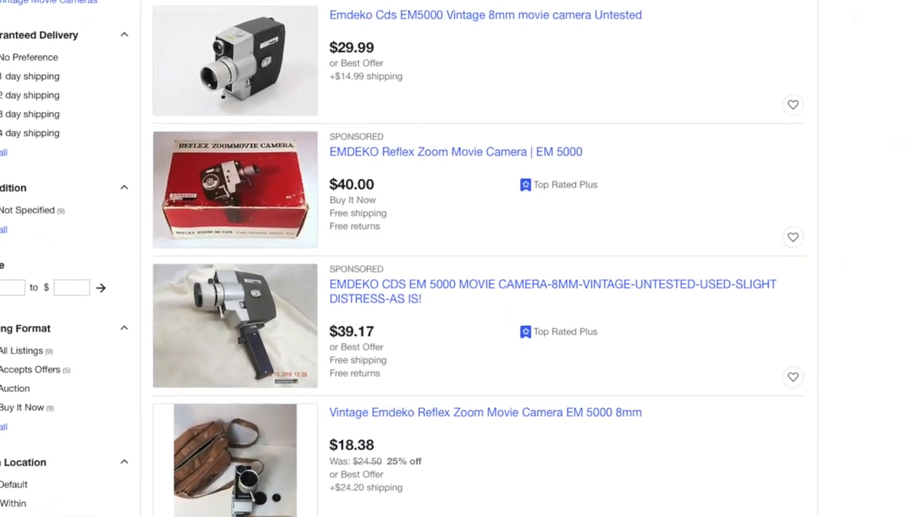
scroll(down, 3)
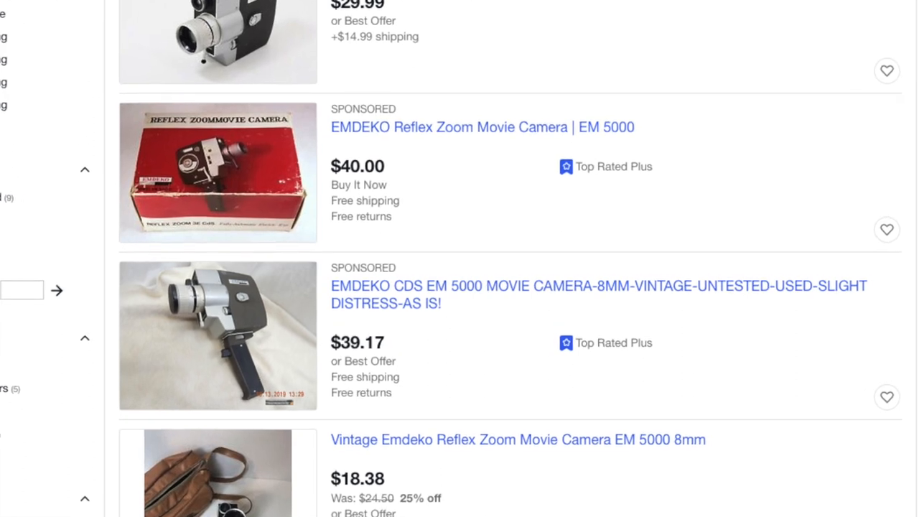
scroll(down, 3)
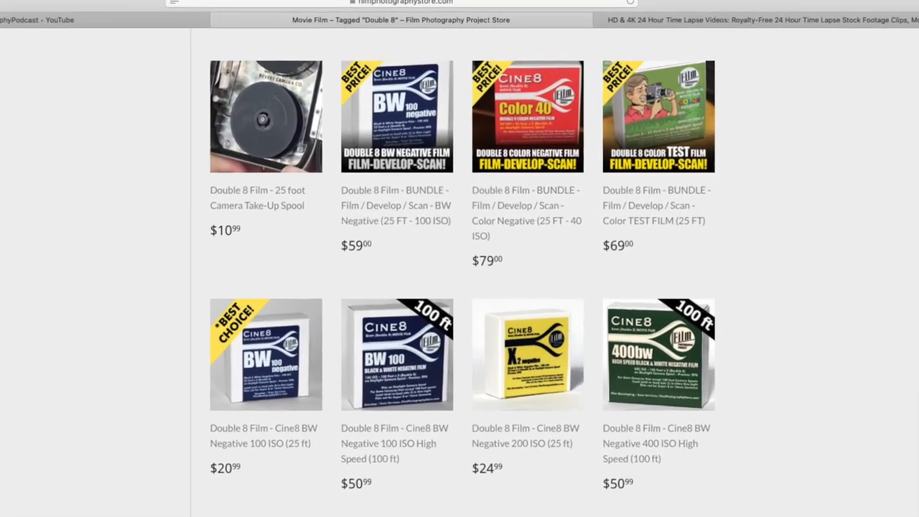
scroll(down, 3)
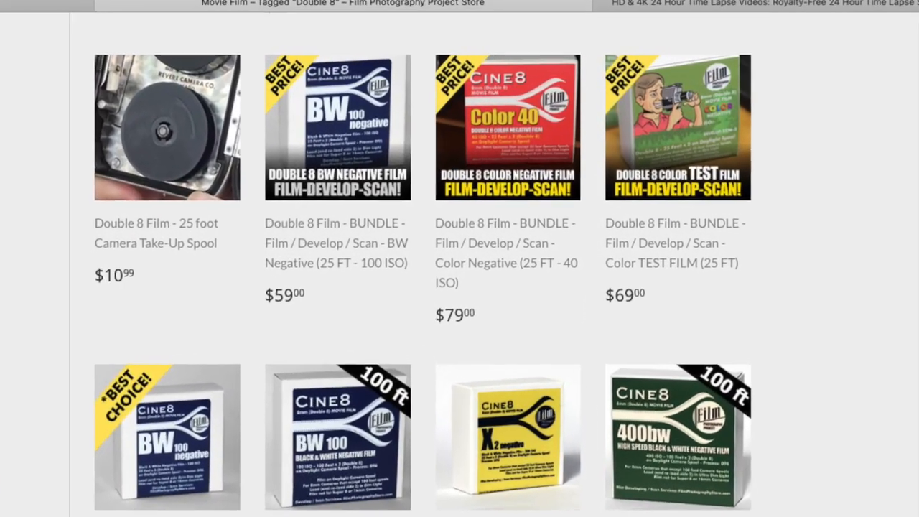